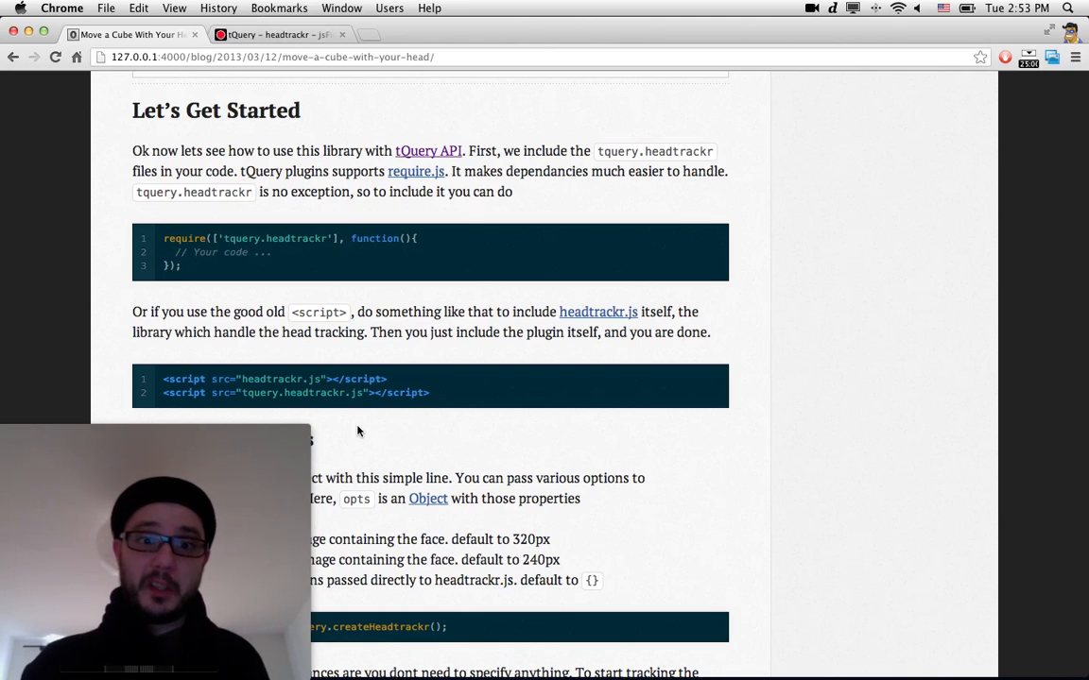
scroll("down", 3)
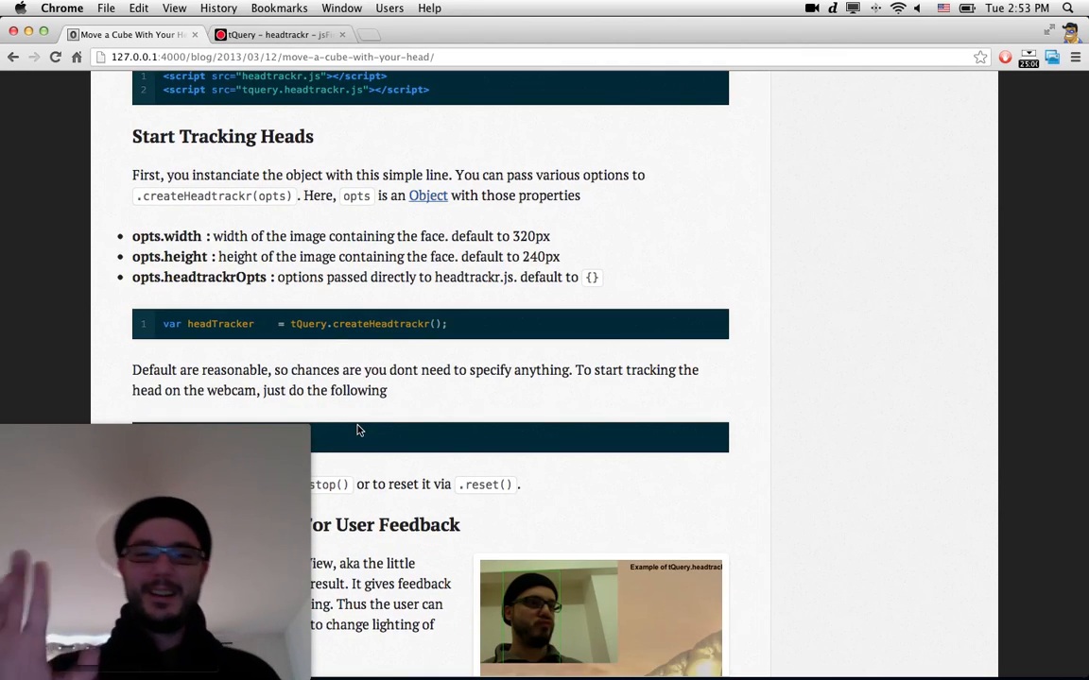